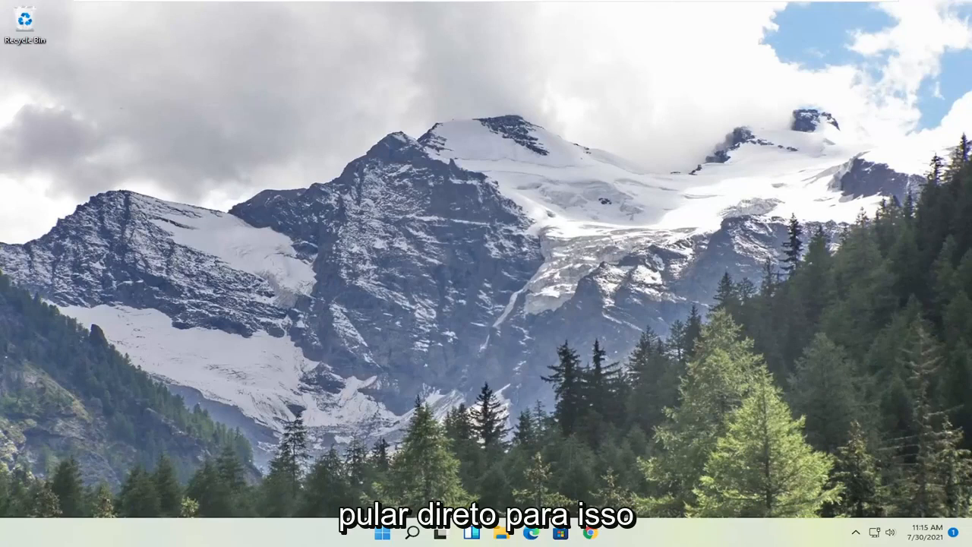
Search Start for cmd and run Command Prompt as administrator.
click(379, 532)
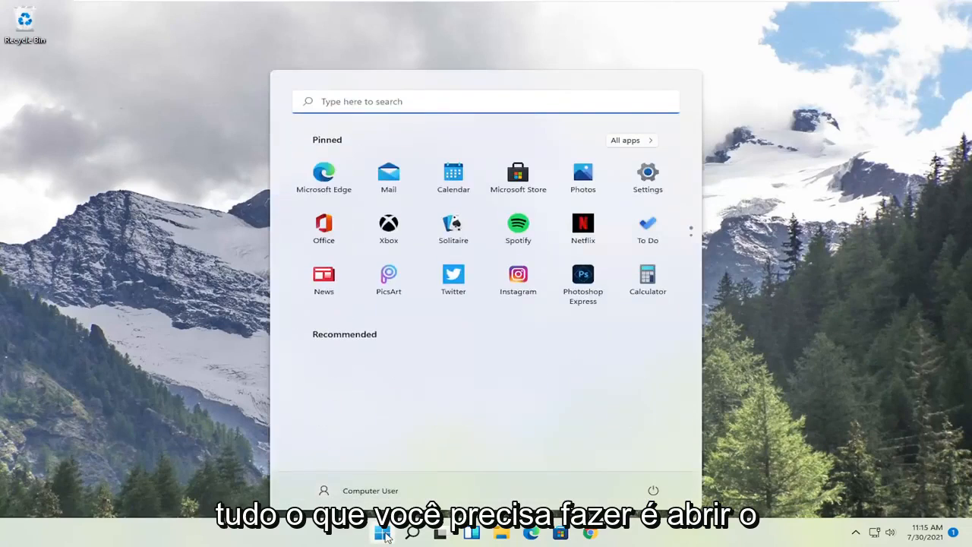
text(cmd)
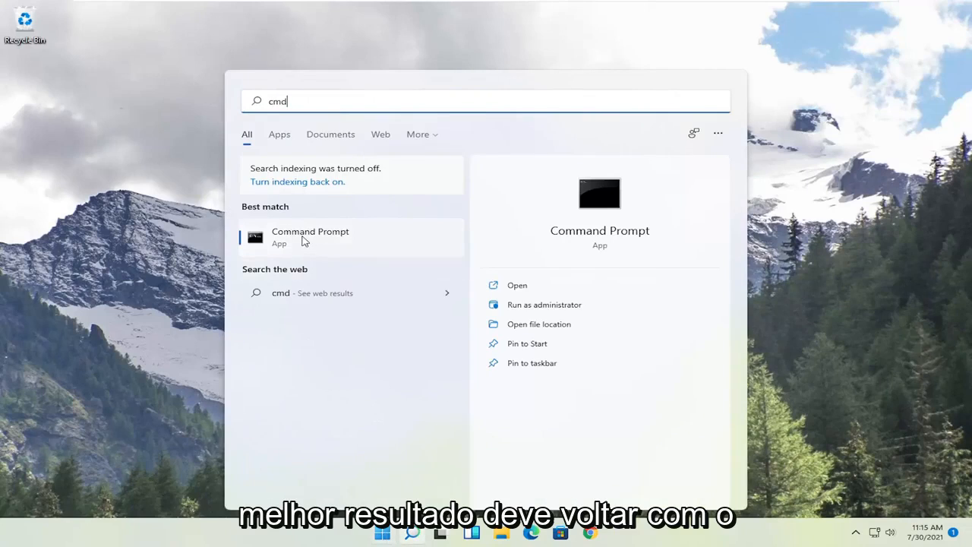
right_click(310, 237)
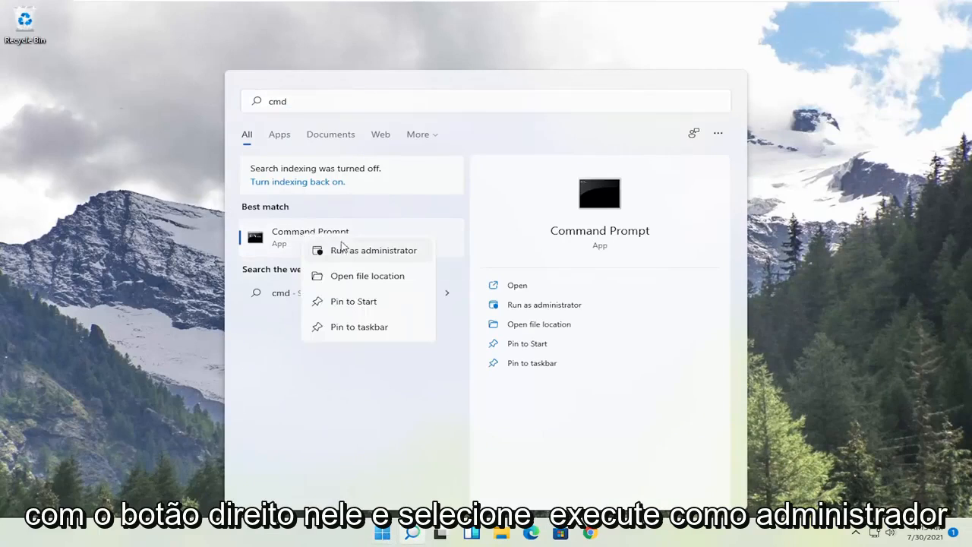
click(371, 249)
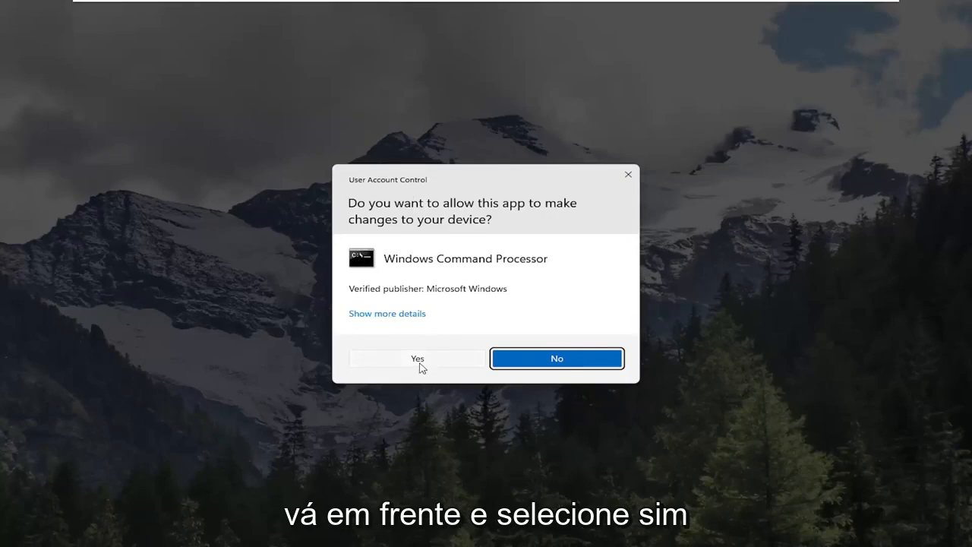
Approve the UAC prompt and run netsh winsock reset in the elevated Command Prompt.
click(417, 358)
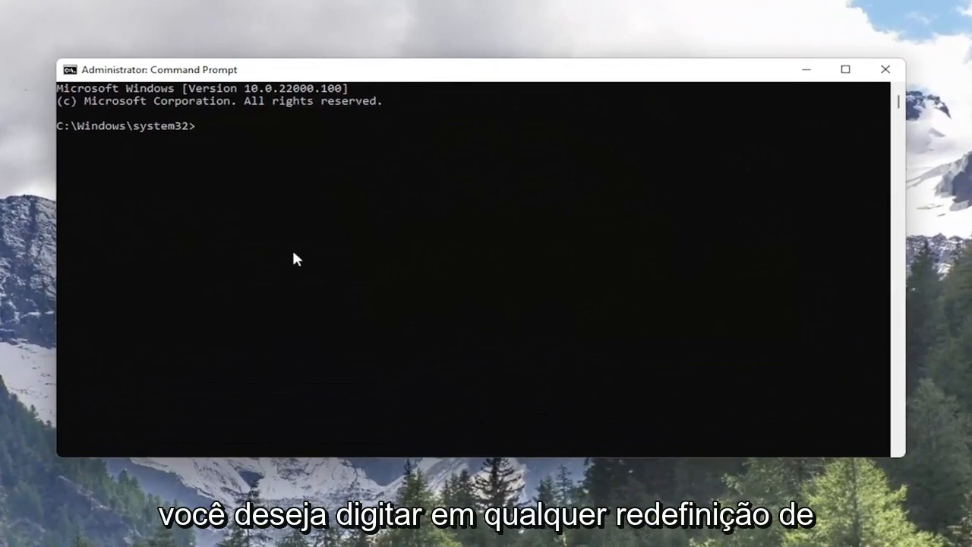
text(netsh)
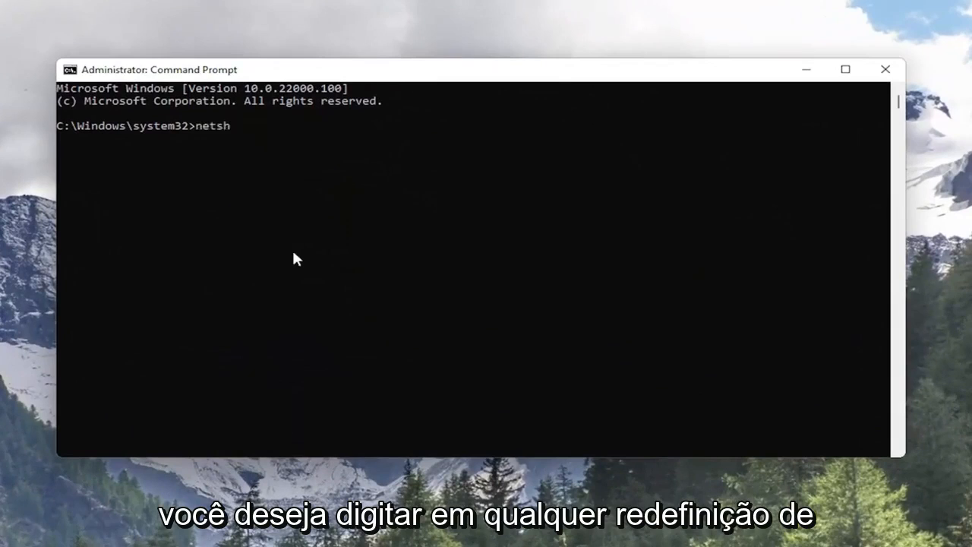
text(winsock reset)
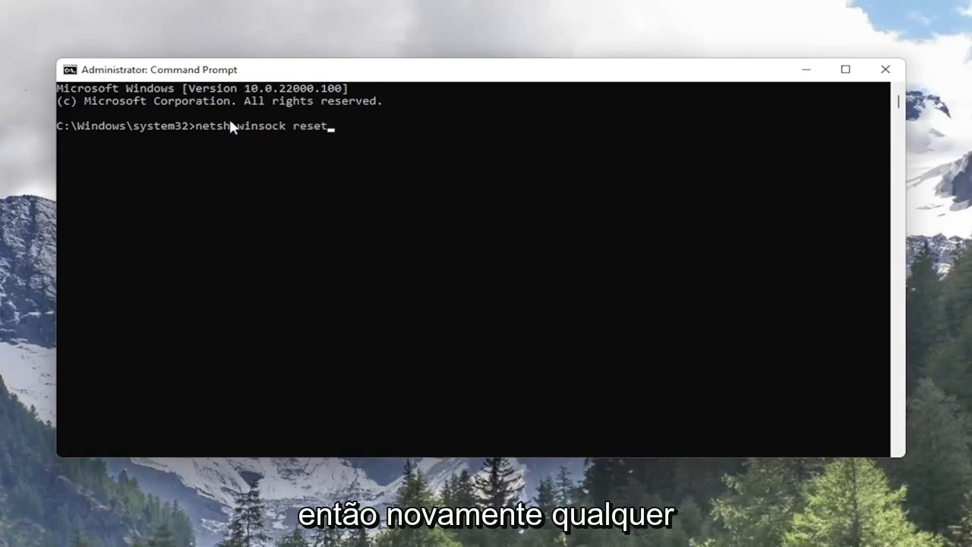
mouse_move(372, 171)
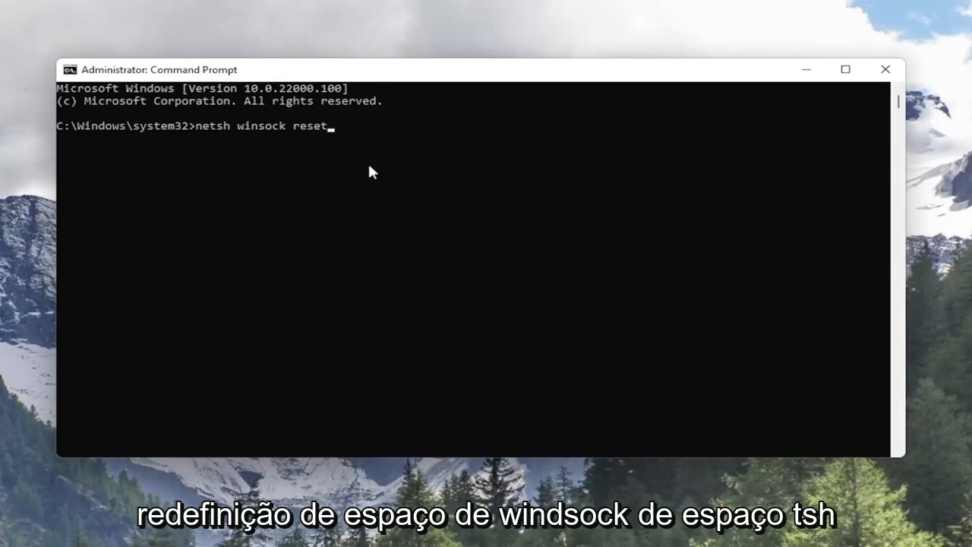
key(Enter)
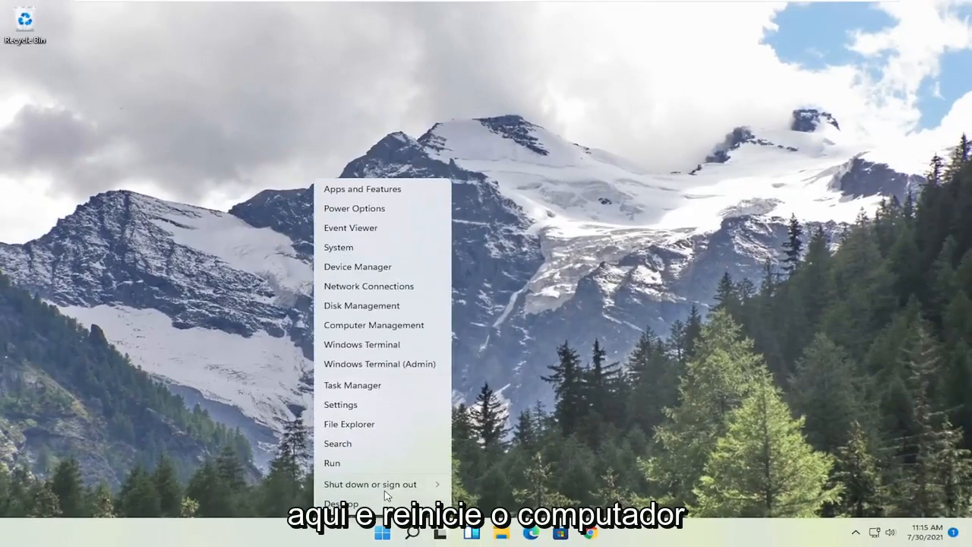
Choose Restart from the Start quick-link menu to apply the Winsock reset.
click(372, 484)
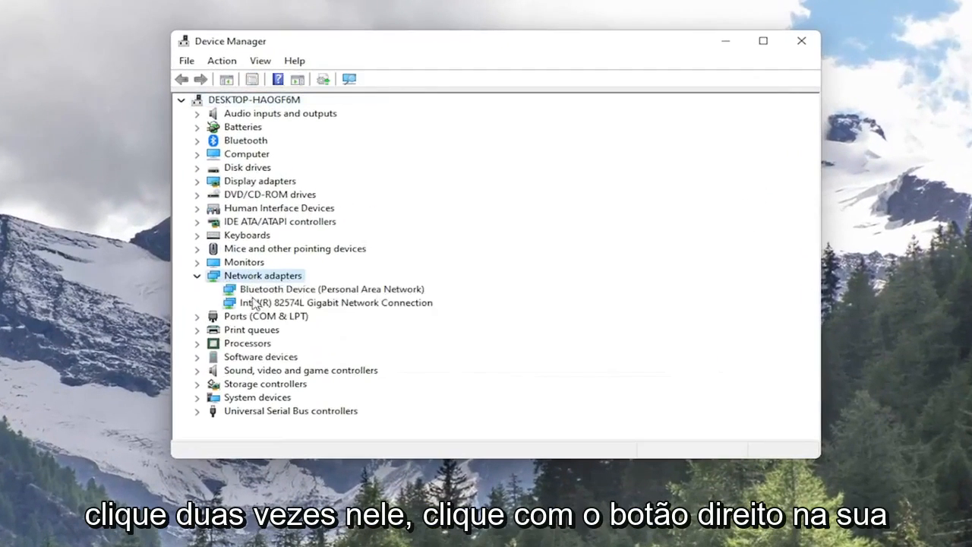
Uninstall the Intel(R) 82574L Gigabit Network Connection device and confirm the removal.
right_click(335, 302)
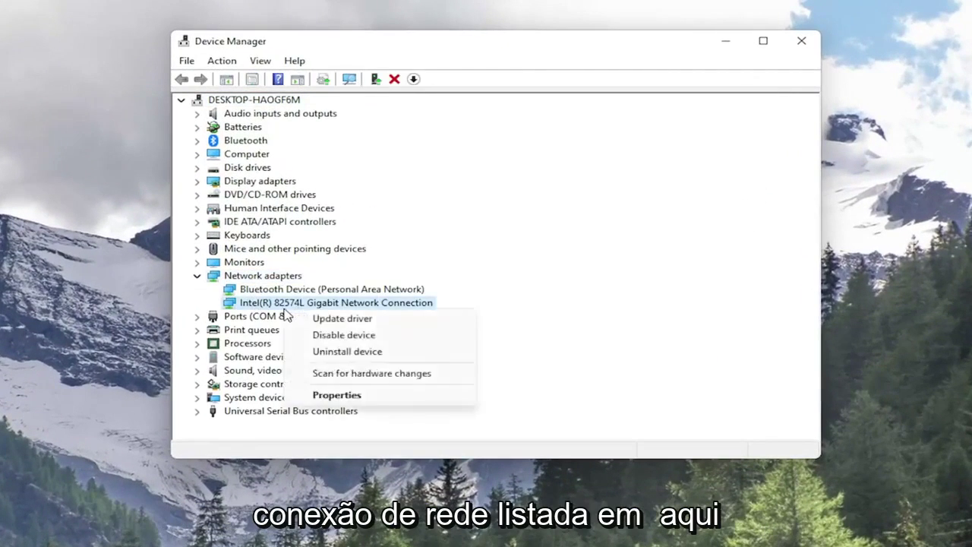
click(347, 351)
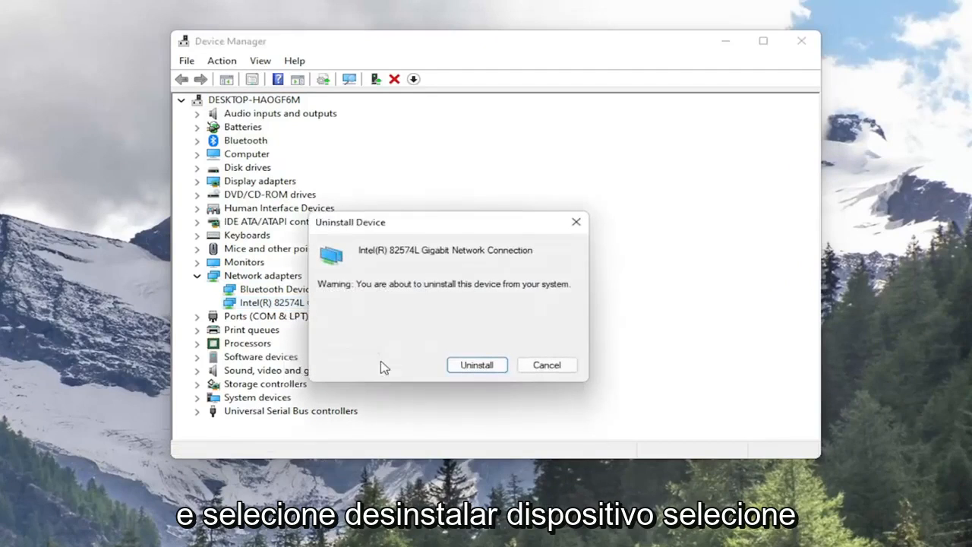
click(477, 364)
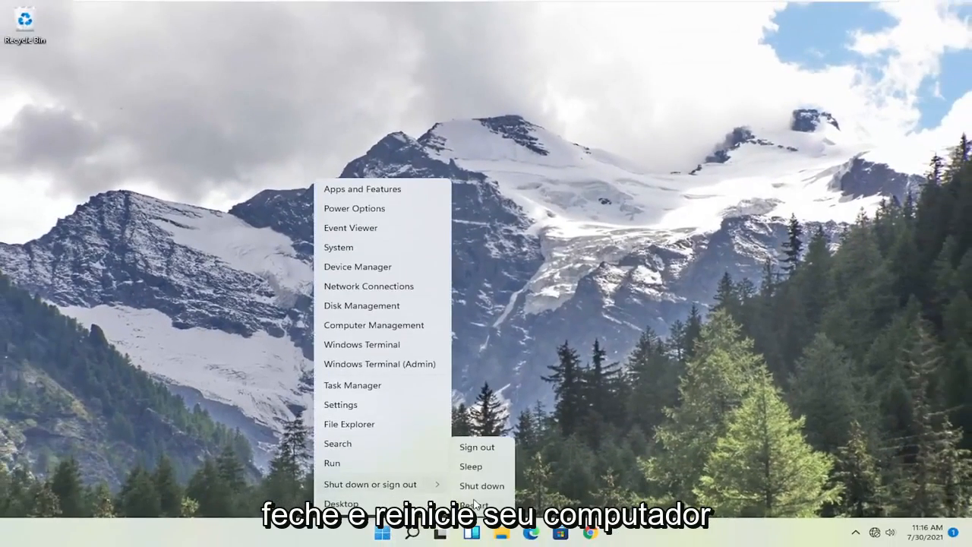
Restart the computer, then click the system tray icons.
click(483, 506)
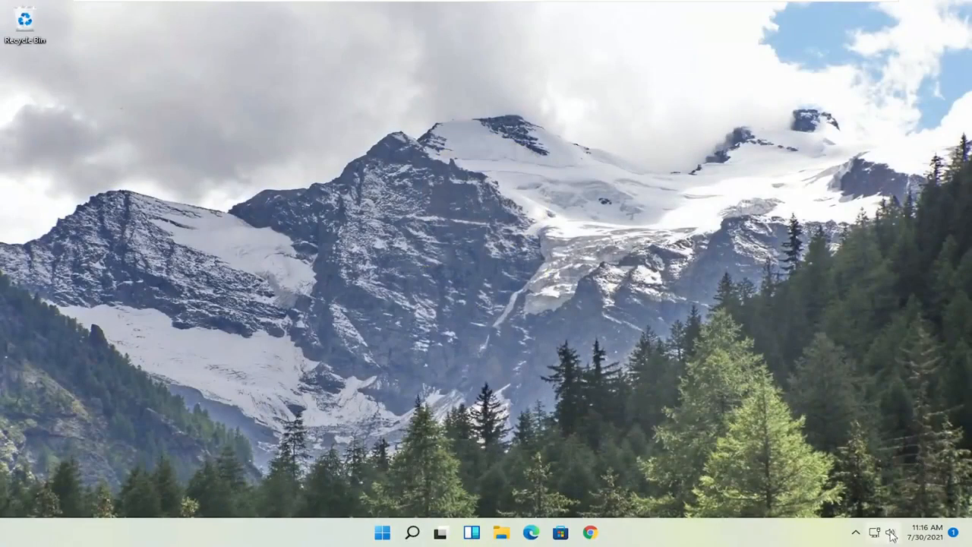
click(887, 531)
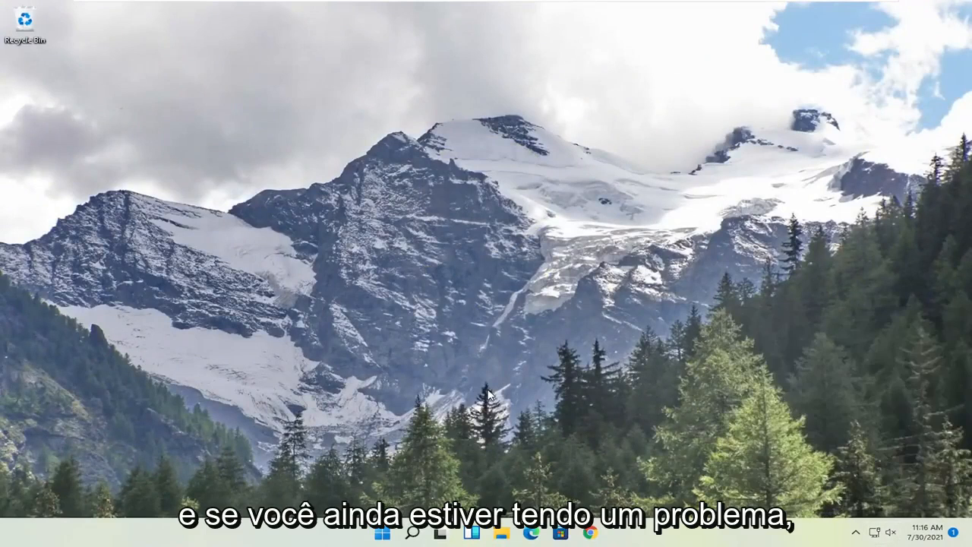
mouse_move(538, 323)
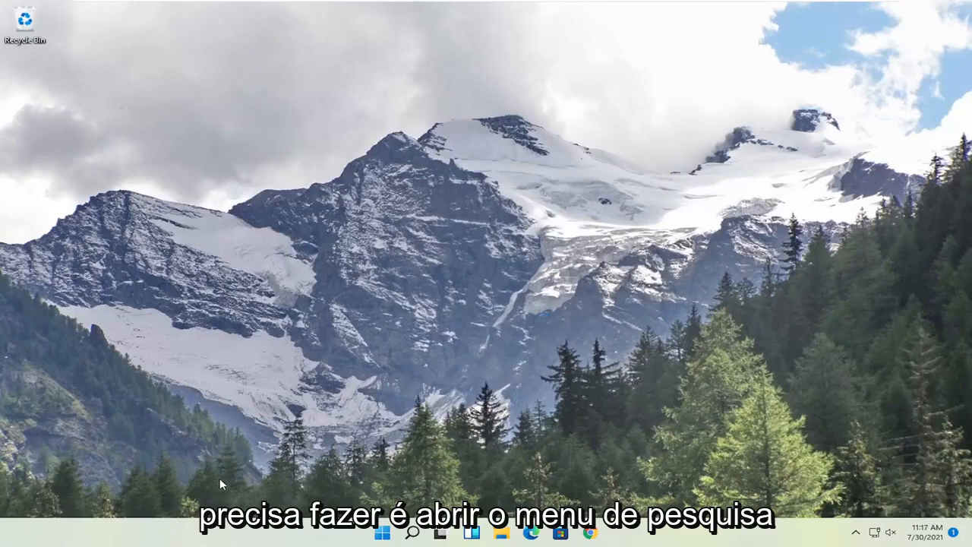
Search Start for settings and launch the Settings app from Best match.
click(380, 534)
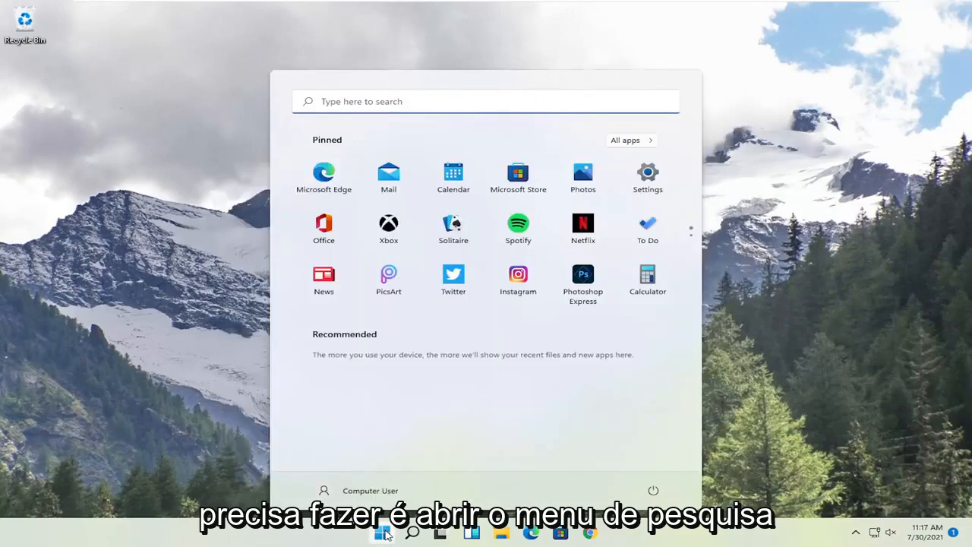
text(settings)
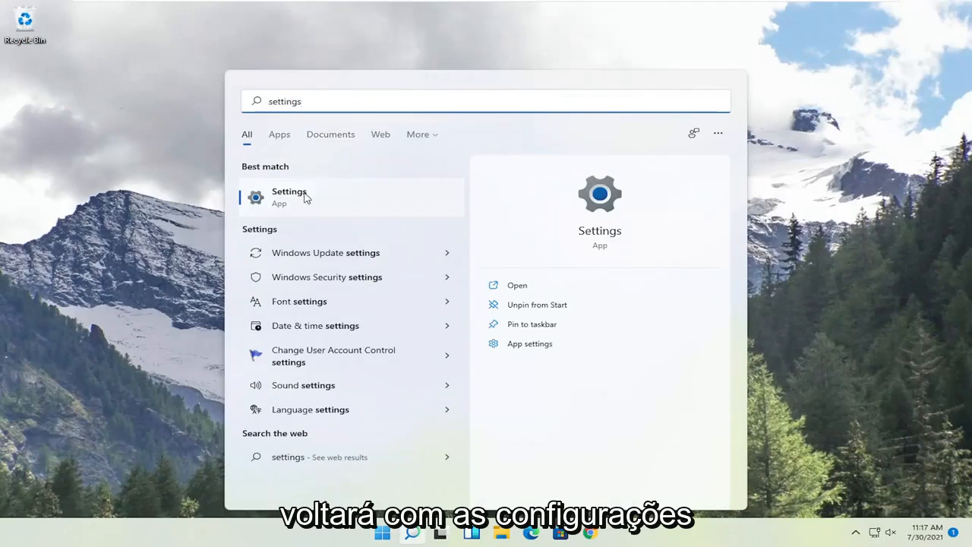
click(289, 196)
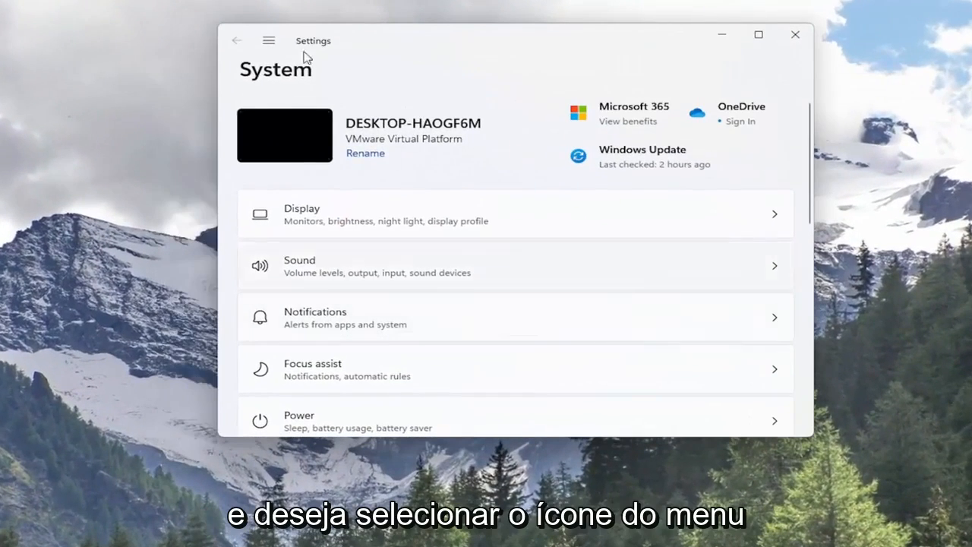
Open the Settings navigation menu to reach Network & internet's advanced settings.
click(269, 41)
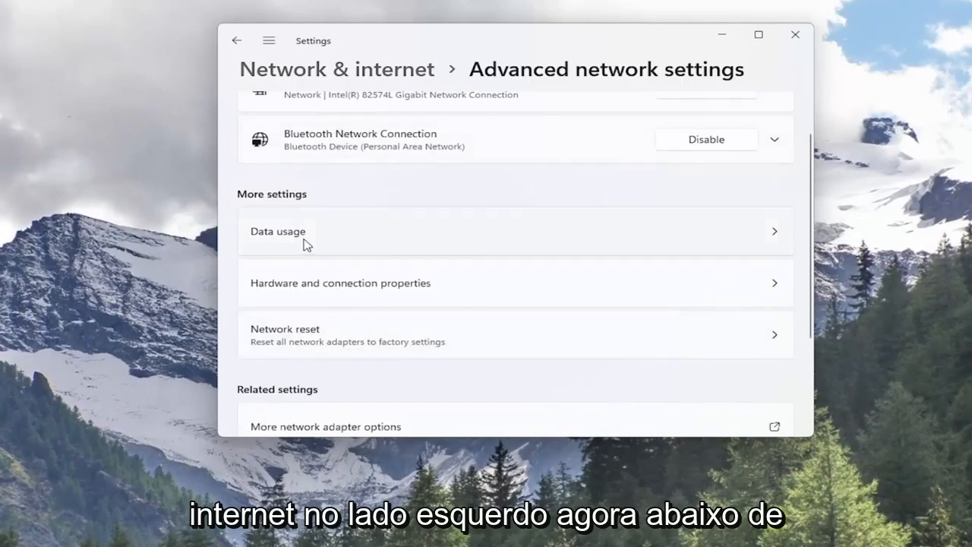
mouse_move(317, 349)
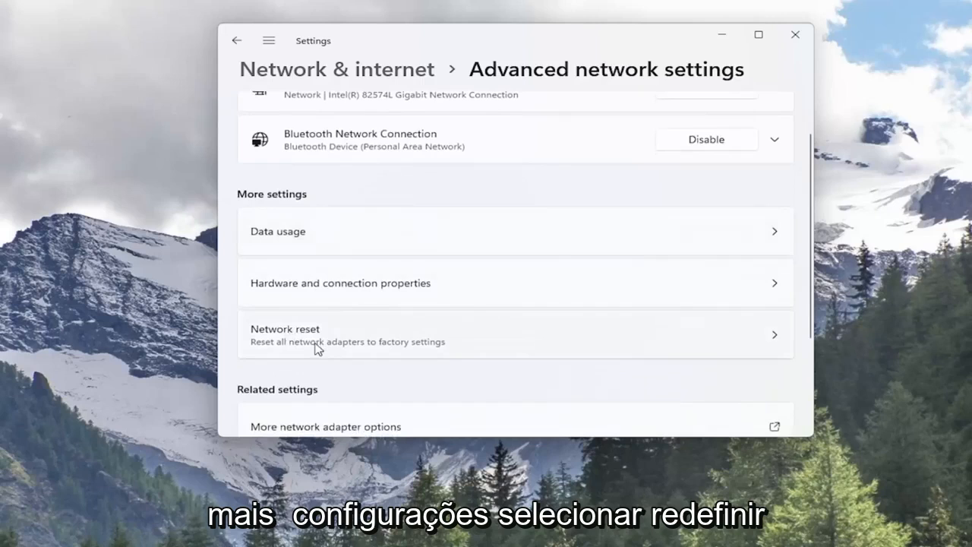
mouse_move(356, 355)
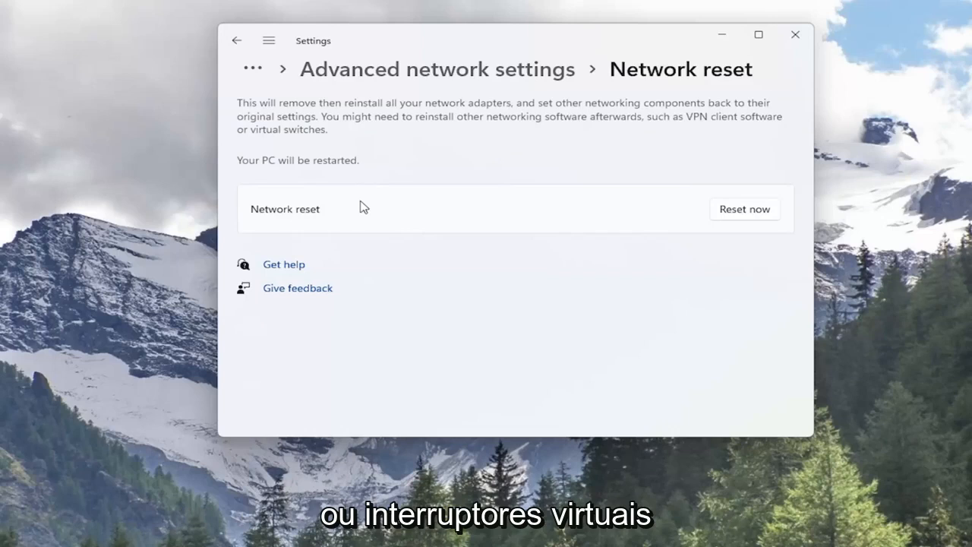
mouse_move(343, 178)
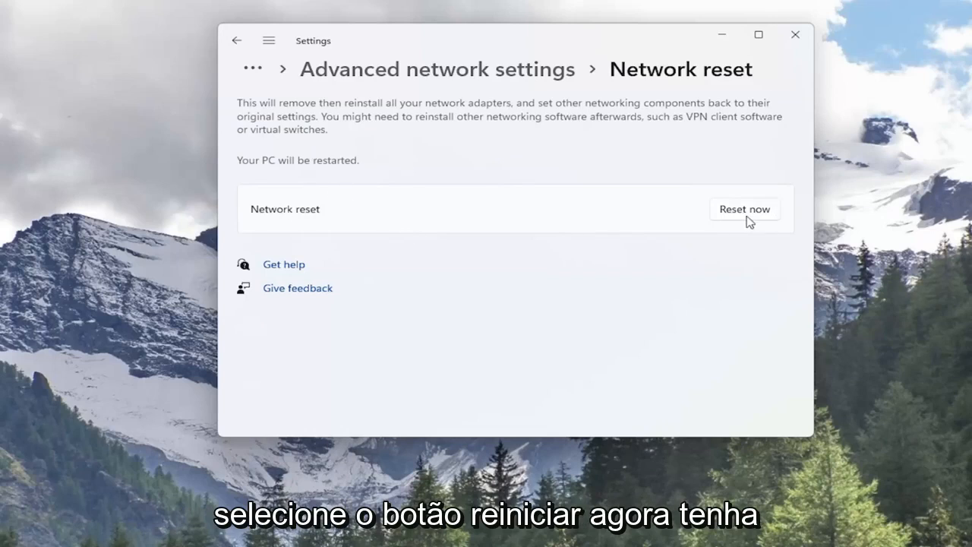
Run Network reset, confirm with Yes, and close the 5-minute sign-out notice.
click(745, 209)
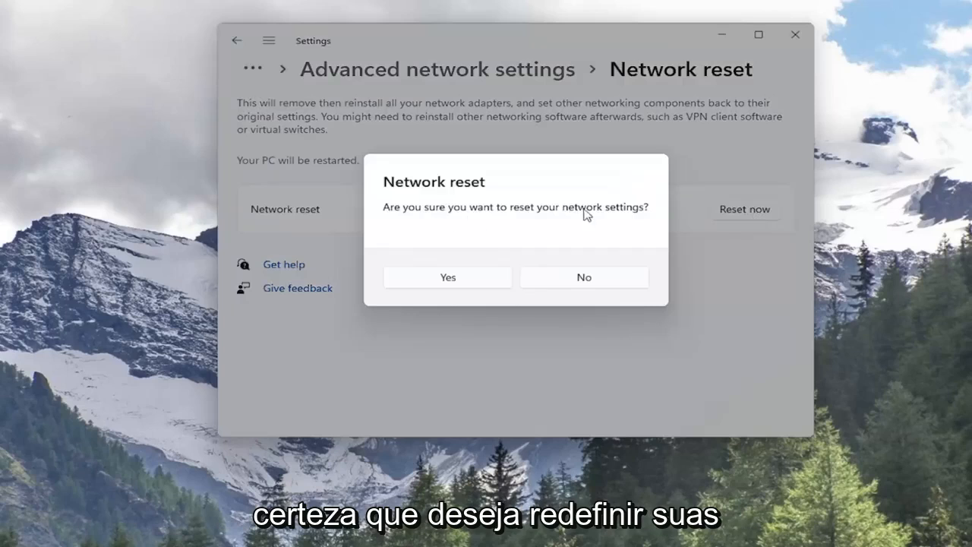
mouse_move(470, 290)
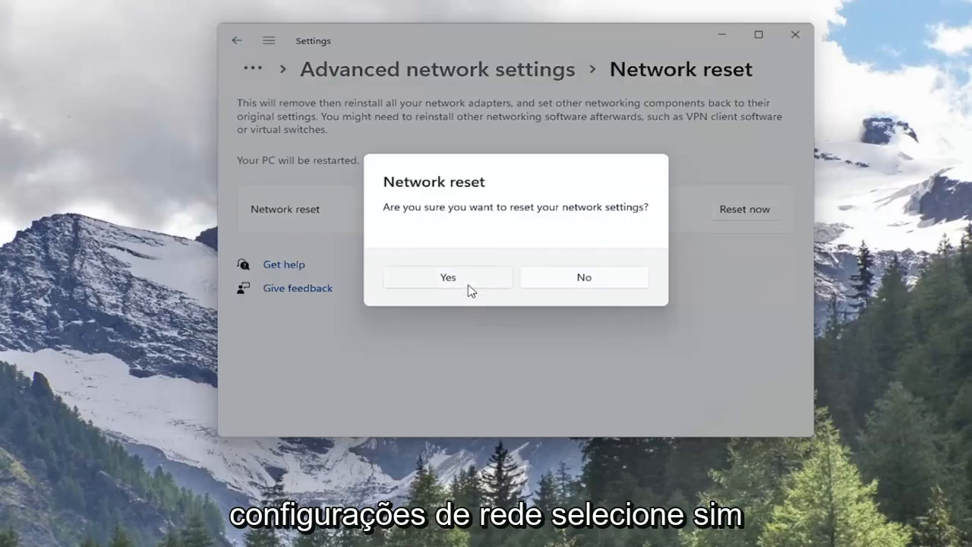
click(447, 277)
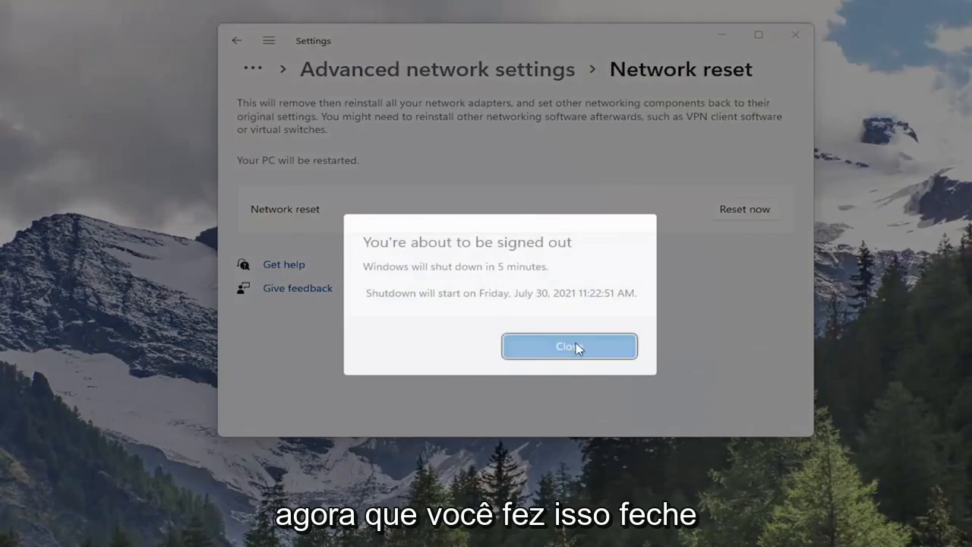
click(568, 346)
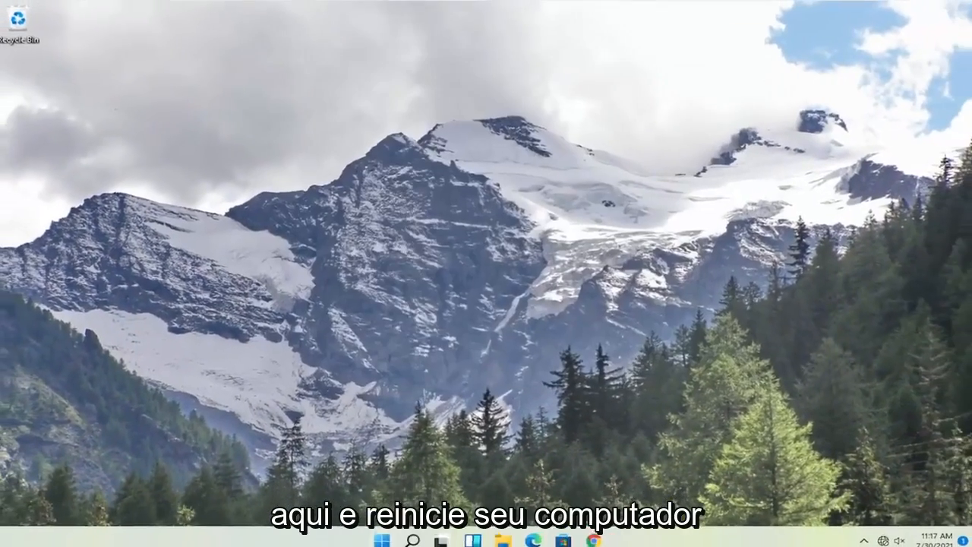